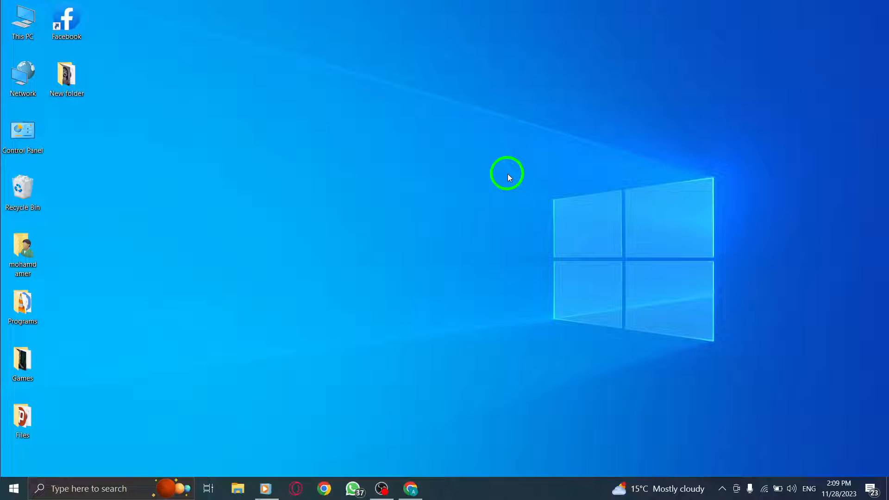
pyautogui.moveTo(489, 183)
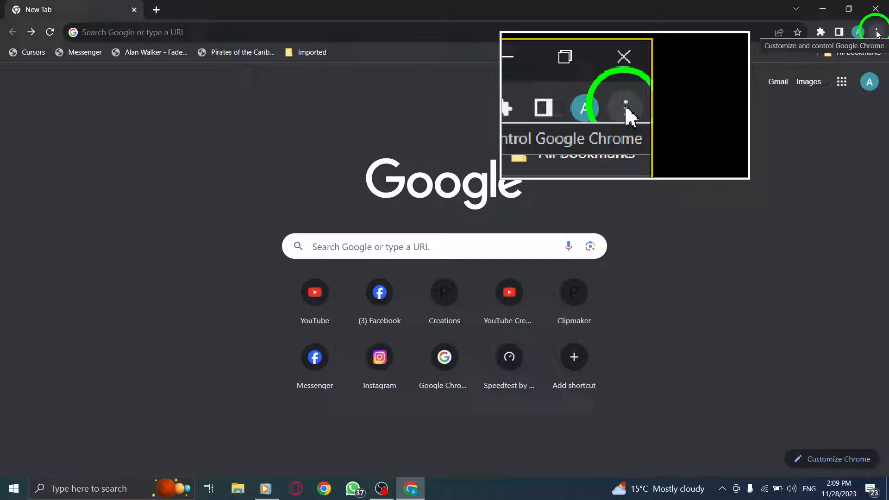
# - Reach Chrome's Settings page through the three-dot browser menu
pyautogui.click(876, 31)
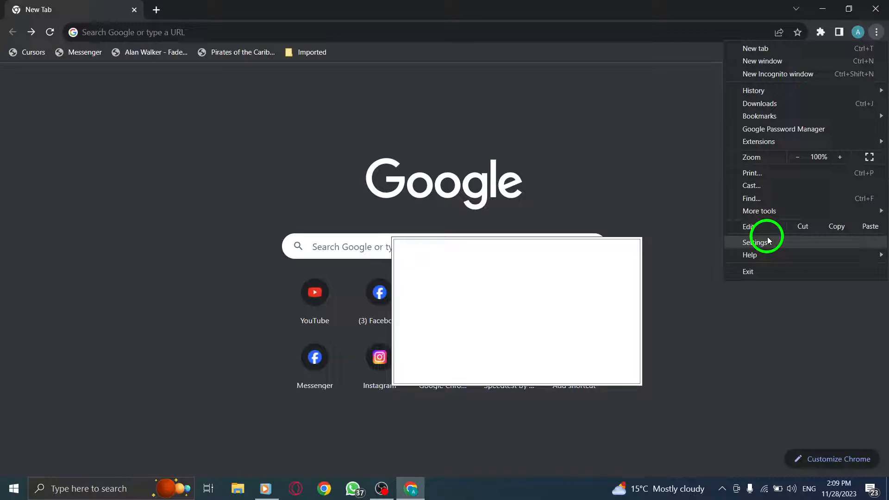
pyautogui.click(755, 242)
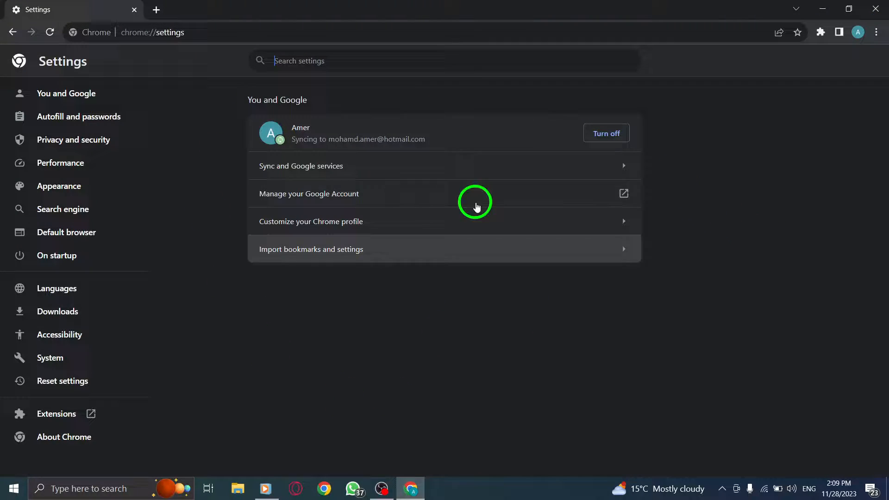
pyautogui.moveTo(56, 311)
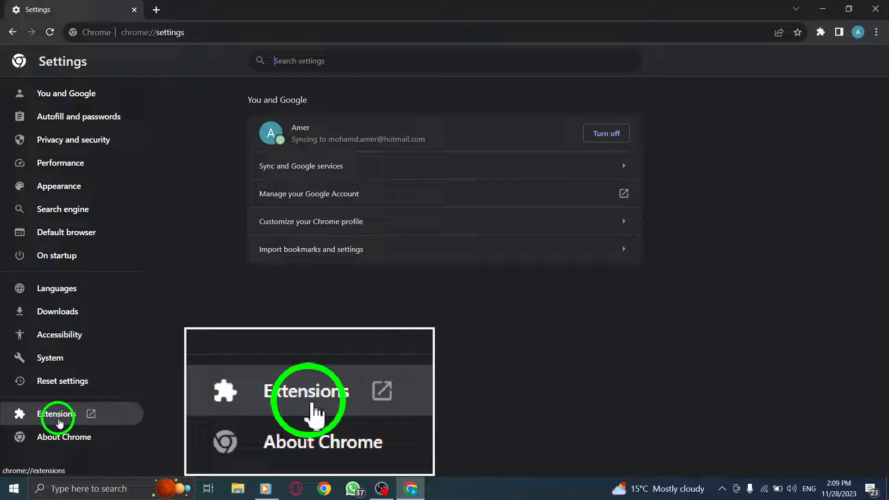
# - Show the installed extensions list and scroll down to the Torrent Scanner entry
pyautogui.click(56, 414)
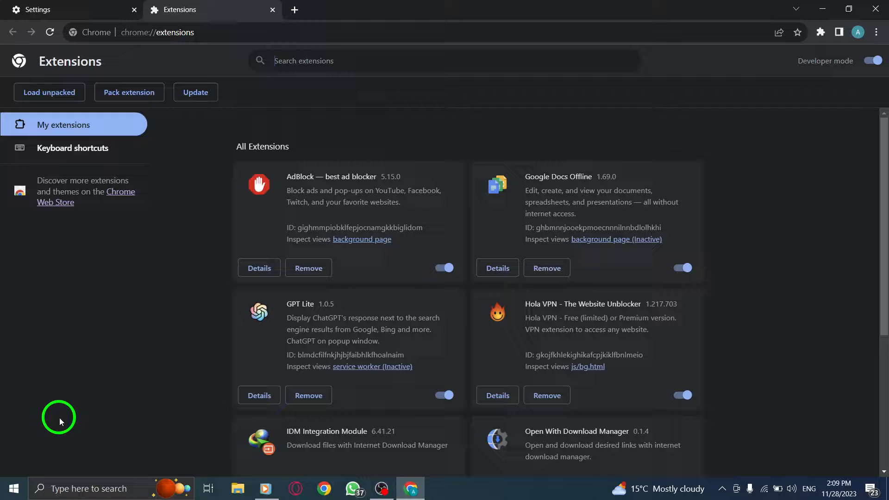
pyautogui.scroll(-3)
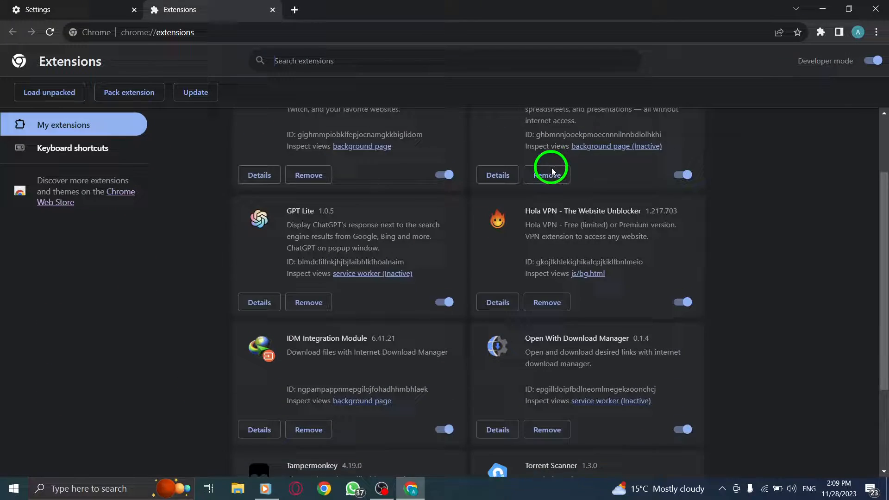
pyautogui.scroll(-3)
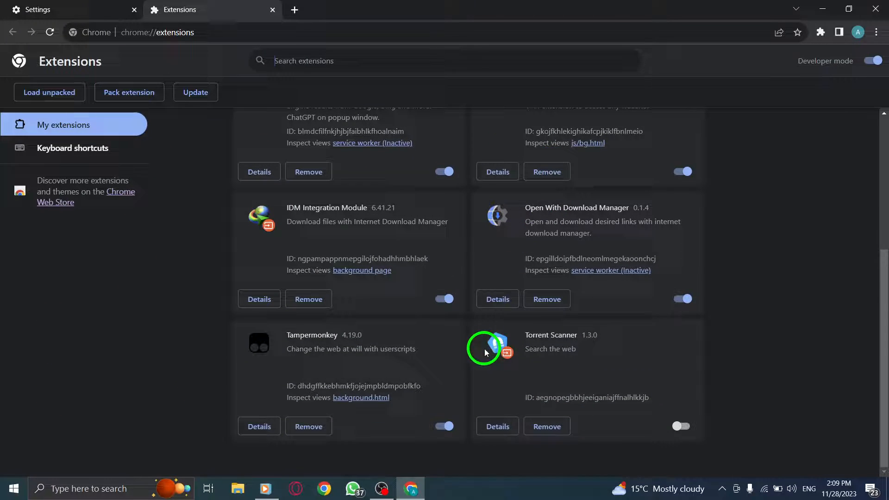
pyautogui.moveTo(516, 364)
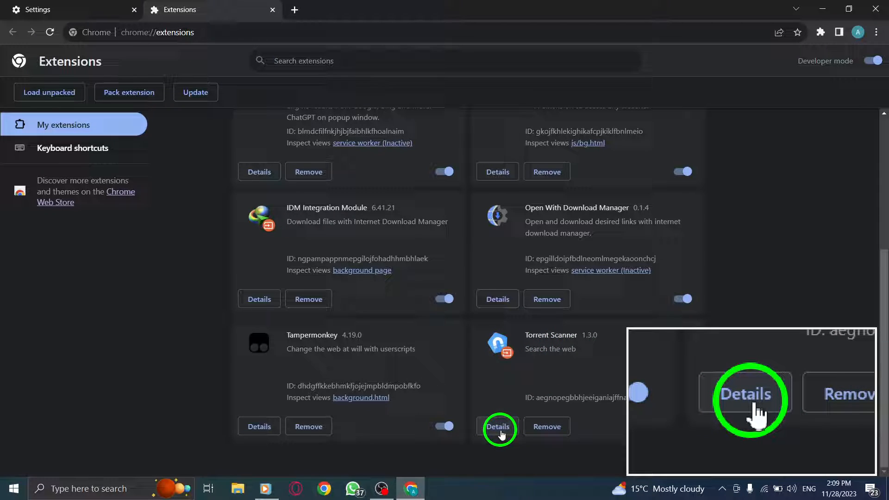
# - In Torrent Scanner's details, set site access to On specific sites and return to the extensions list
pyautogui.click(497, 426)
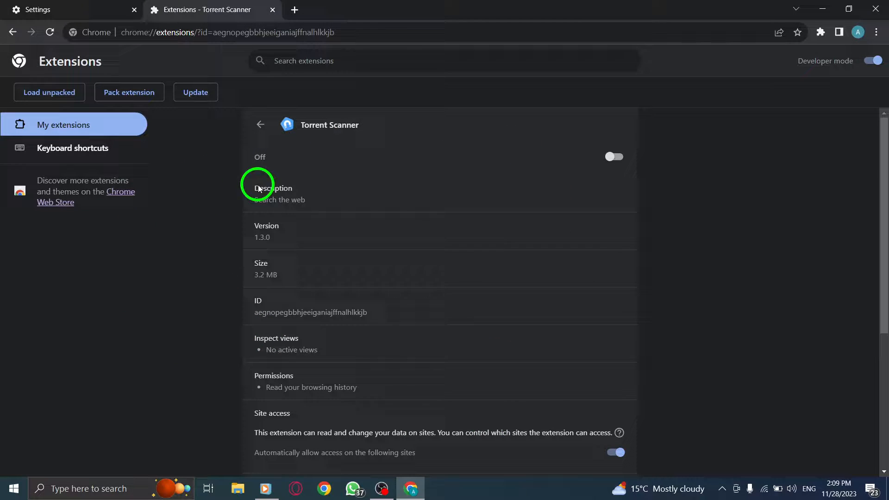
pyautogui.scroll(-3)
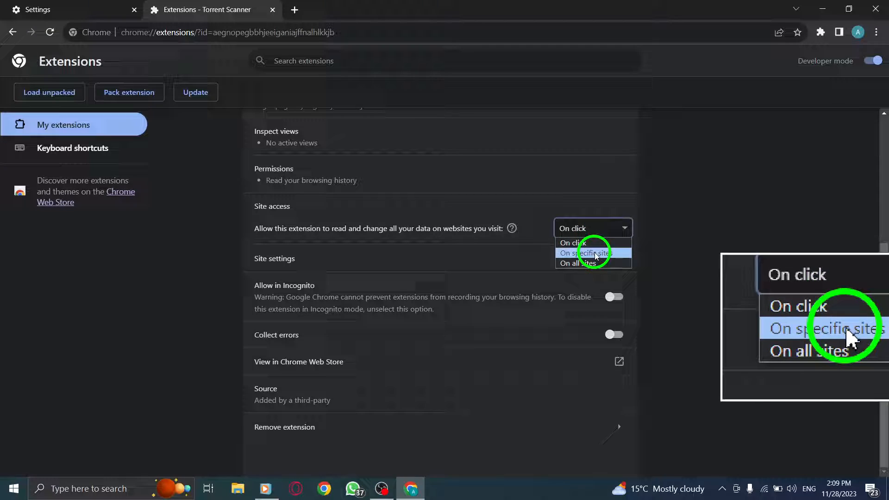
pyautogui.click(585, 253)
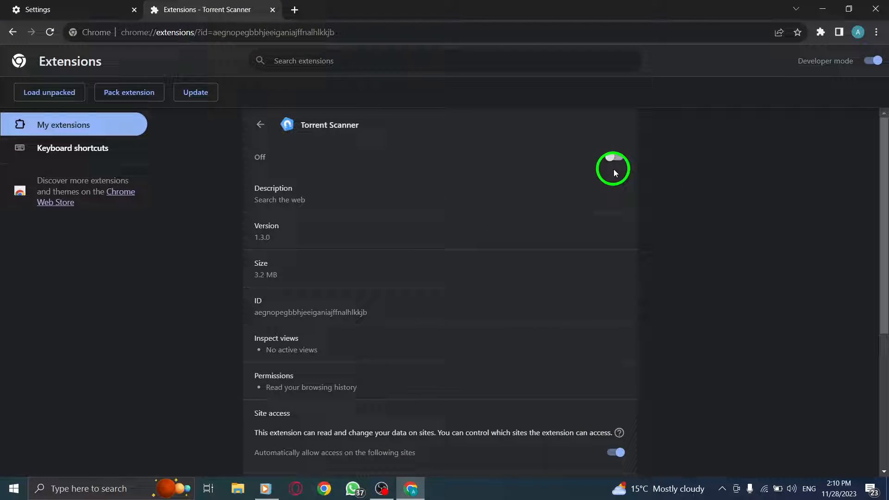
pyautogui.click(260, 125)
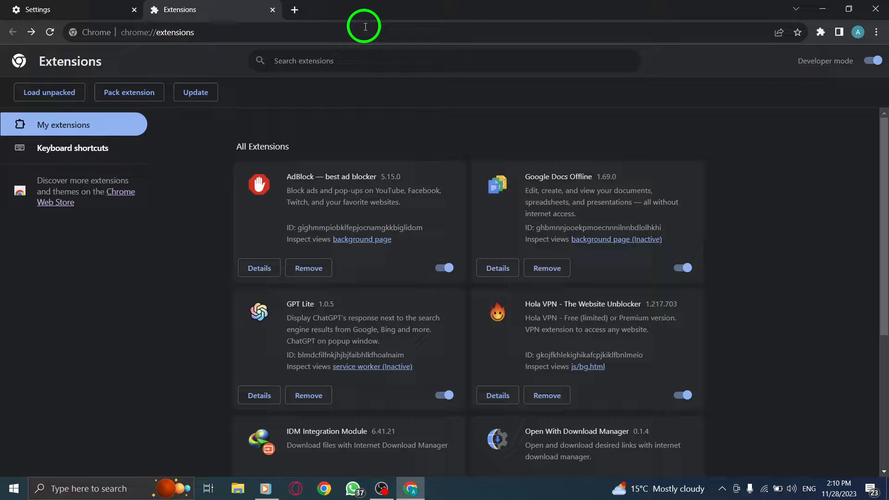